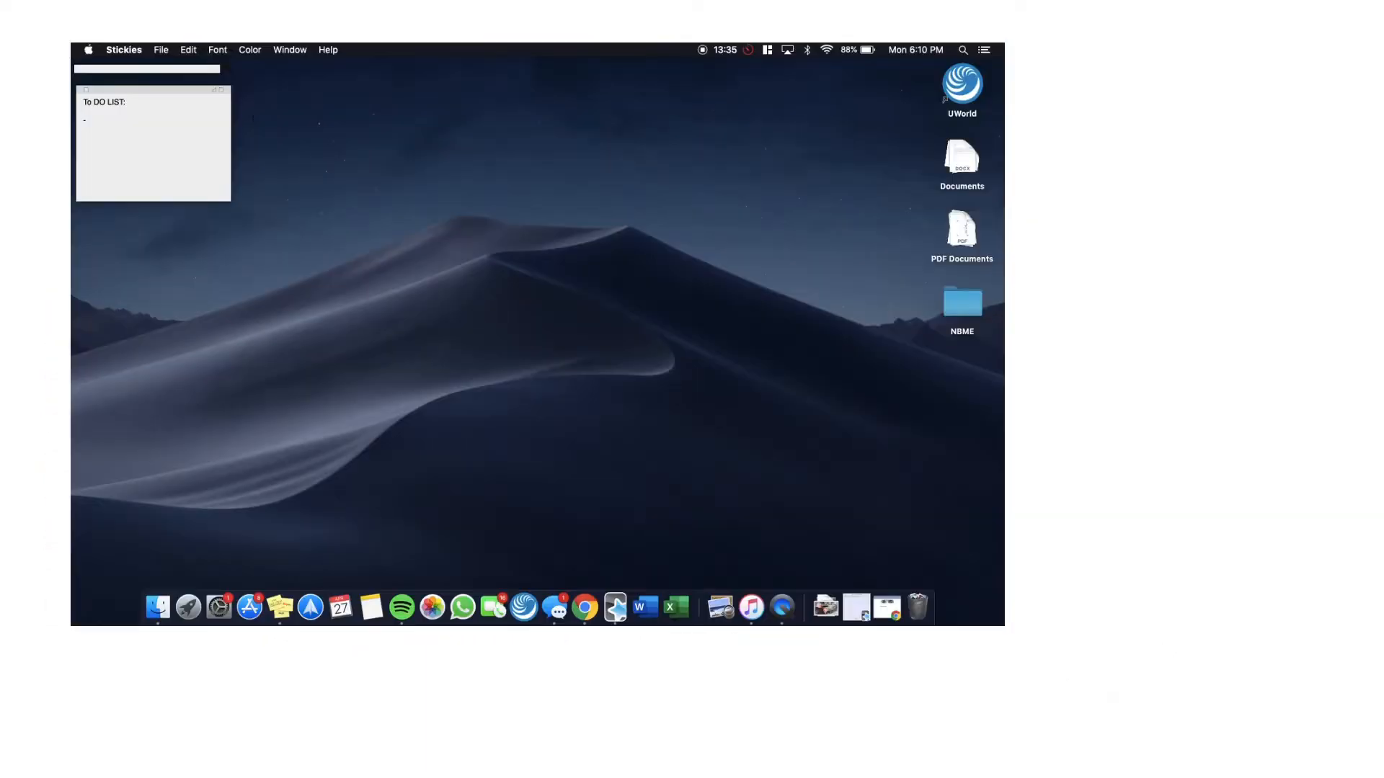
{"action": "type", "text": "finish anki cards"}
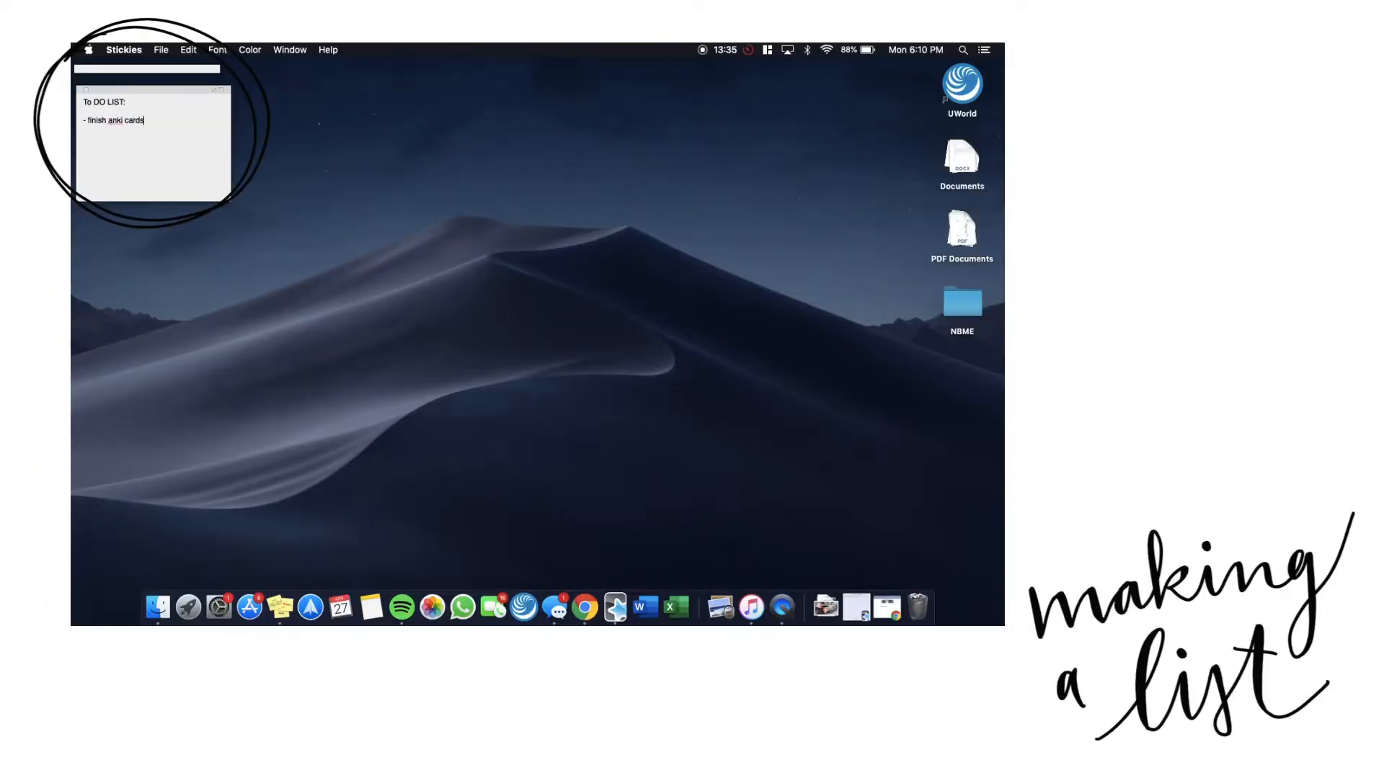